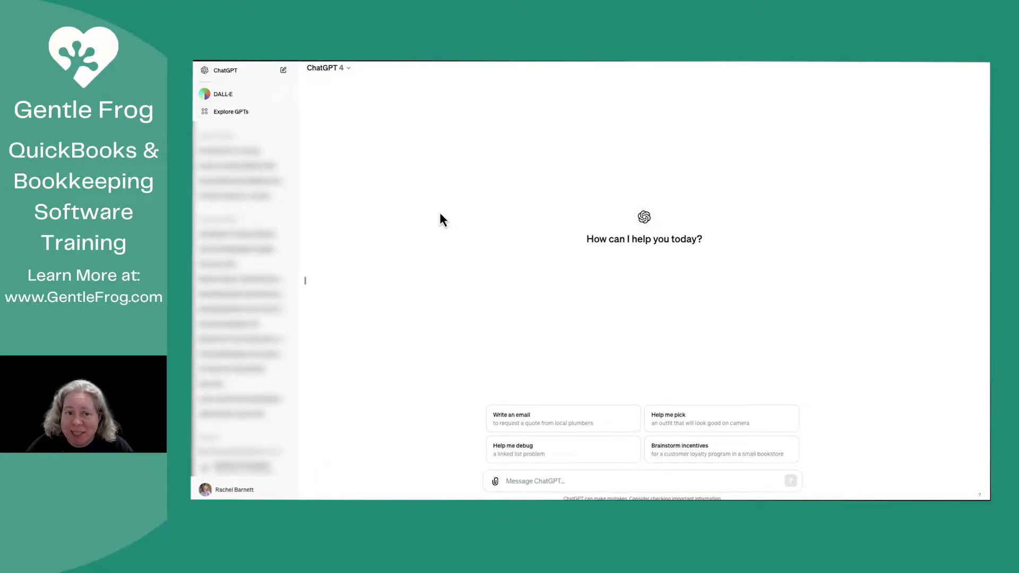
pyautogui.moveTo(437, 218)
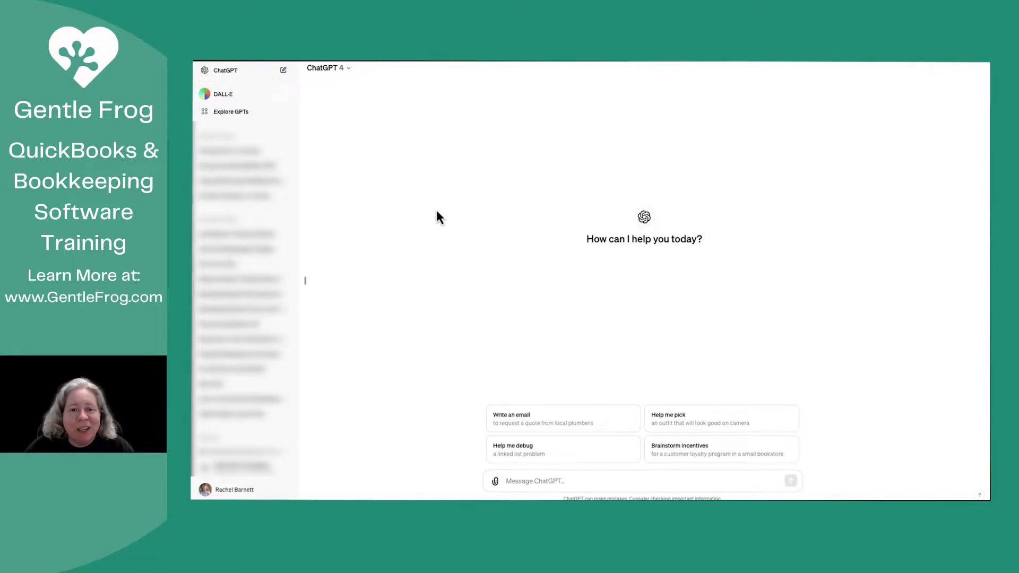
pyautogui.moveTo(362, 87)
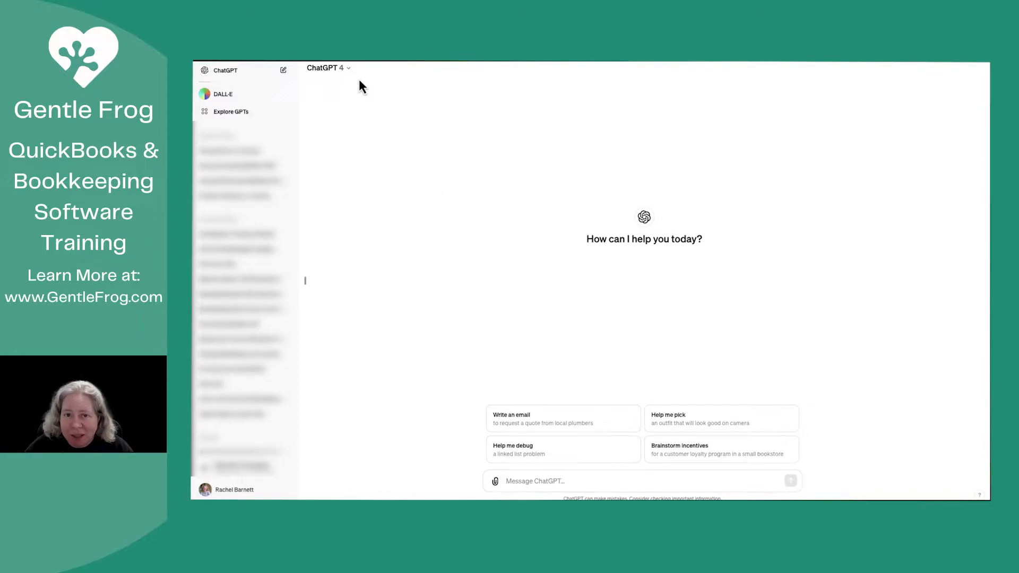
pyautogui.moveTo(221, 97)
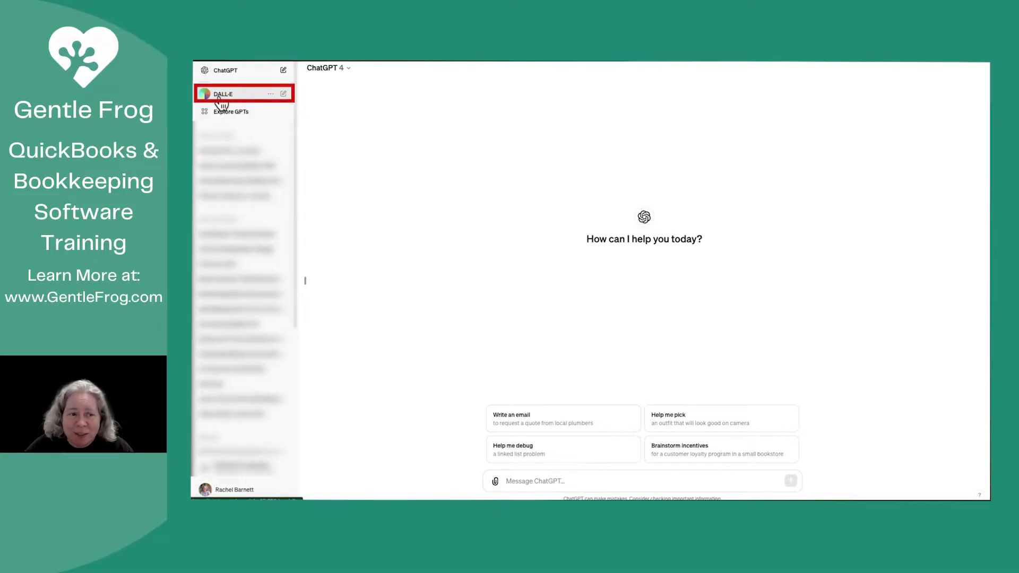
# - Open the DALL-E GPT from the left sidebar
pyautogui.click(224, 93)
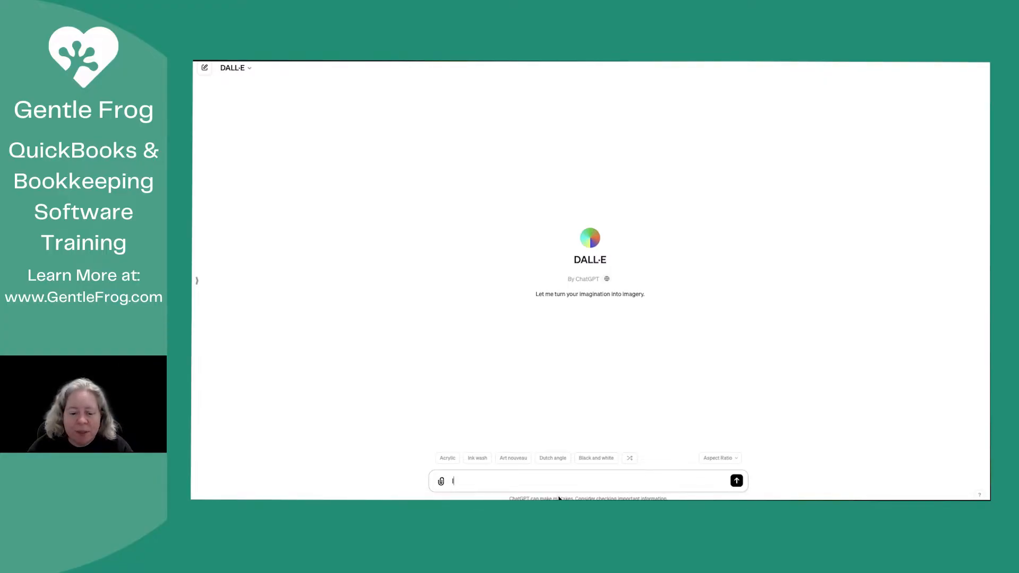
# - Ask DALL-E for a very happy cartoon frog celebrating course completion, holding a sign and balloons
pyautogui.write('I need a')
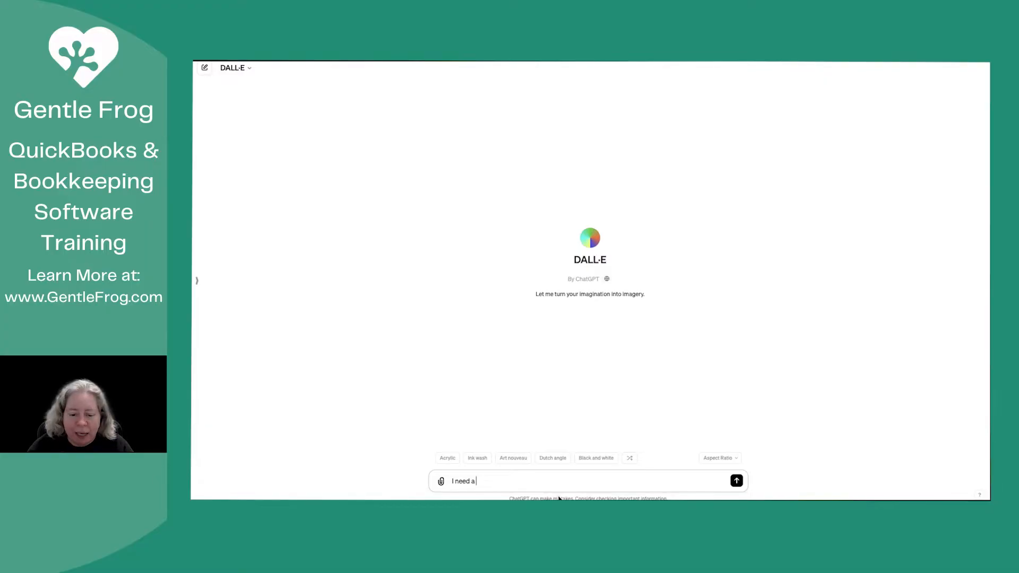
pyautogui.write('cartoon')
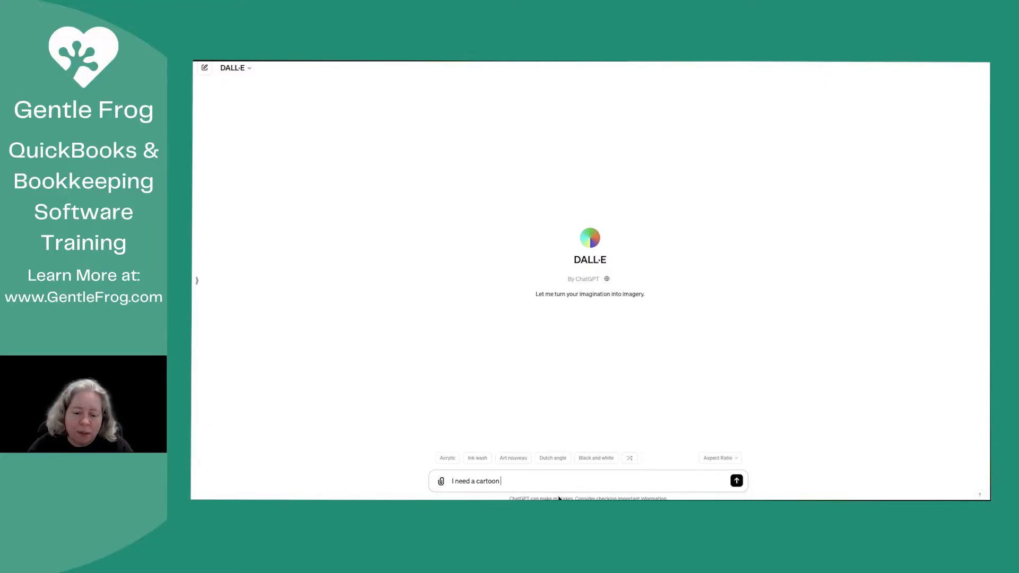
pyautogui.write('image of a frog celebrating the')
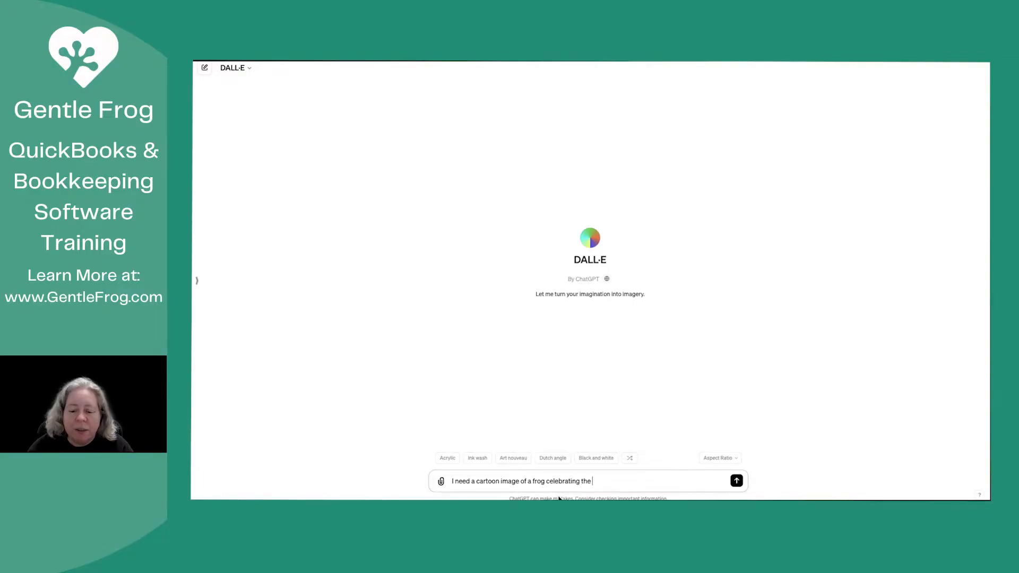
pyautogui.write('completion of a')
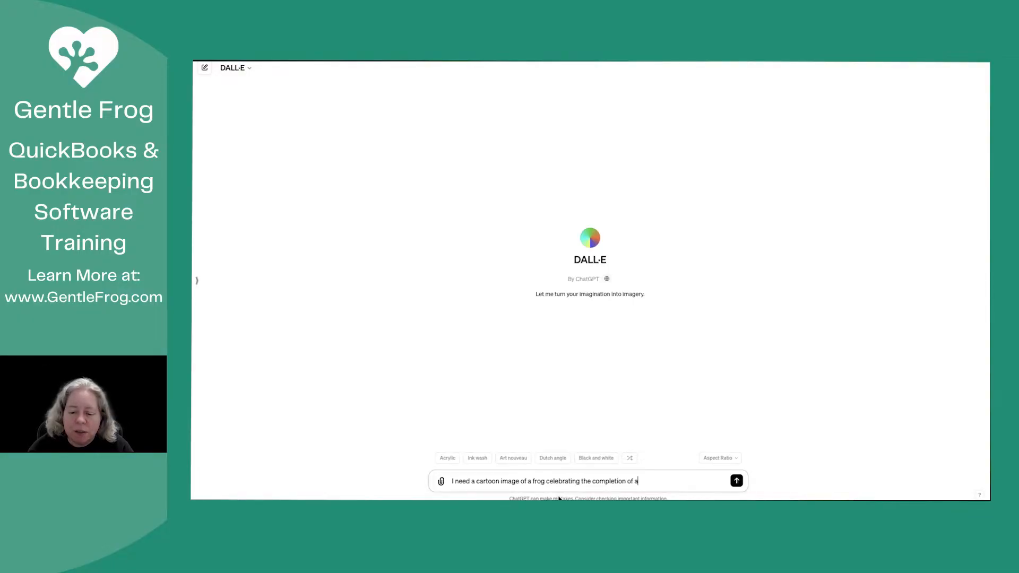
pyautogui.write('course. This')
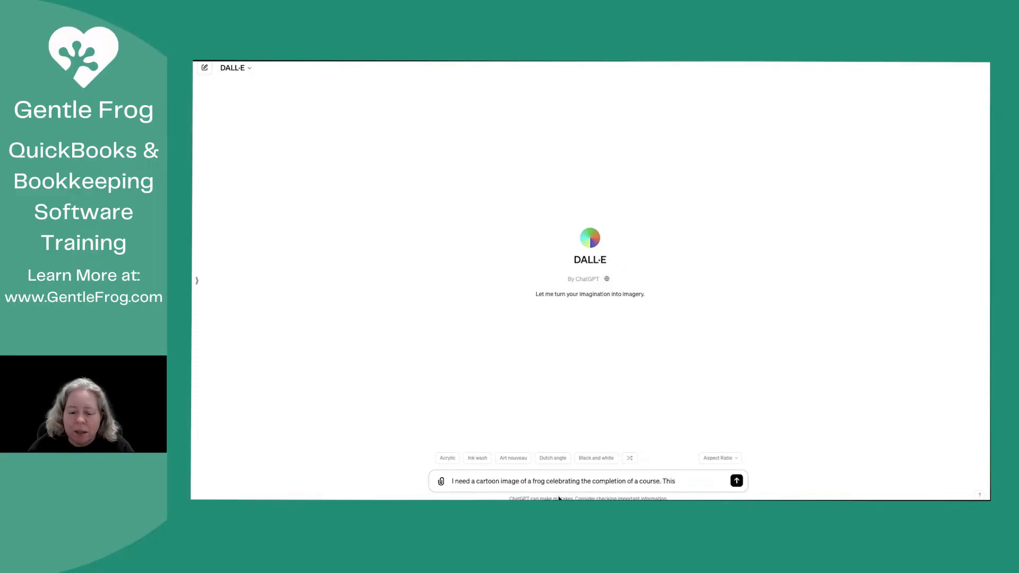
pyautogui.write('This frog should be v')
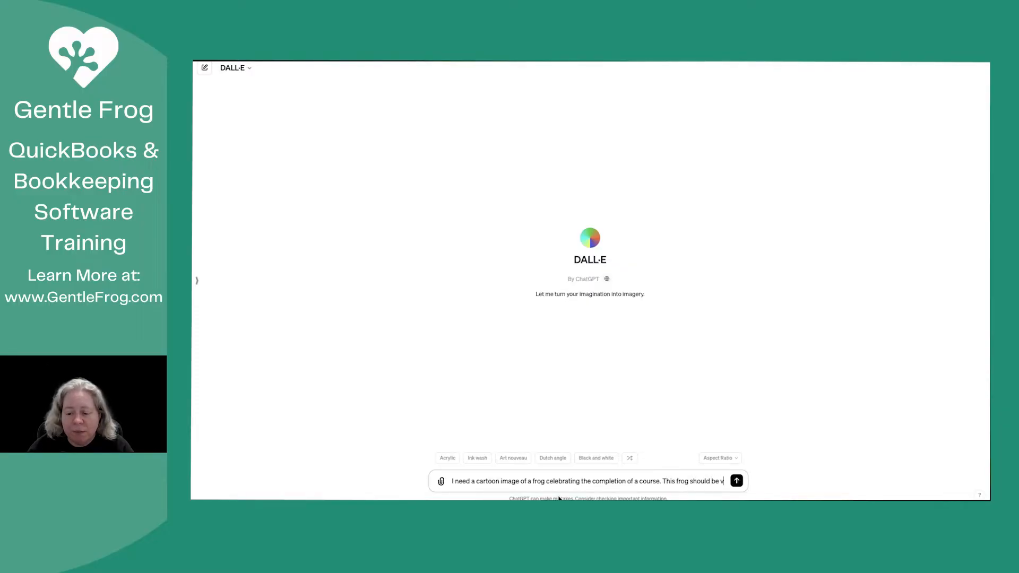
pyautogui.write('ery hap')
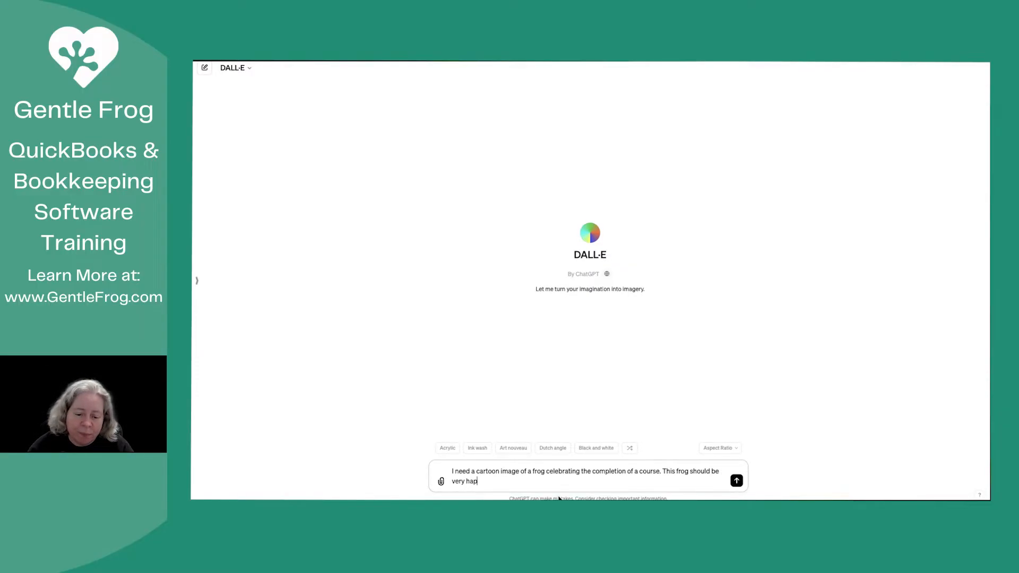
pyautogui.write('py and holding a s')
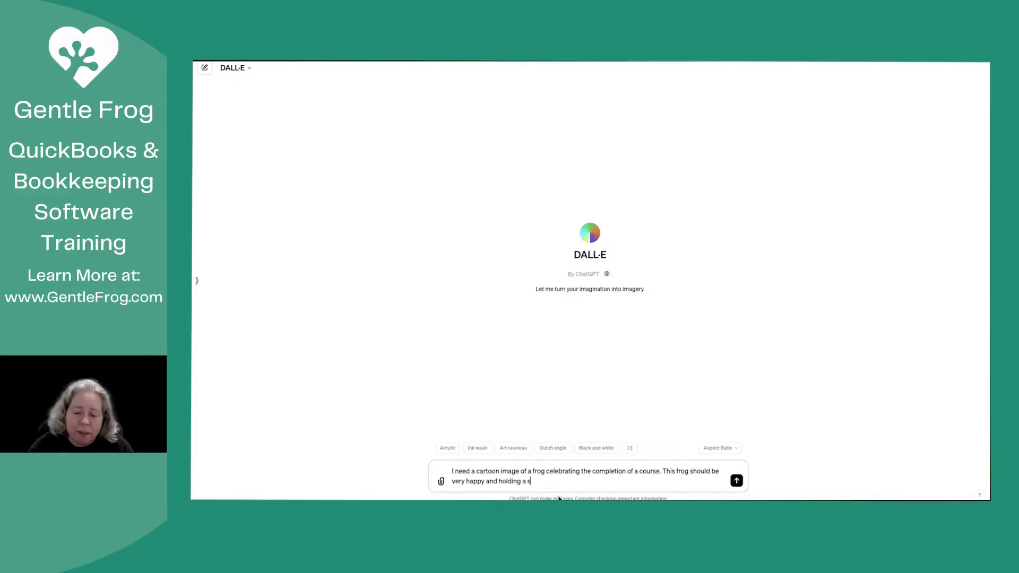
pyautogui.write('ign and some bal')
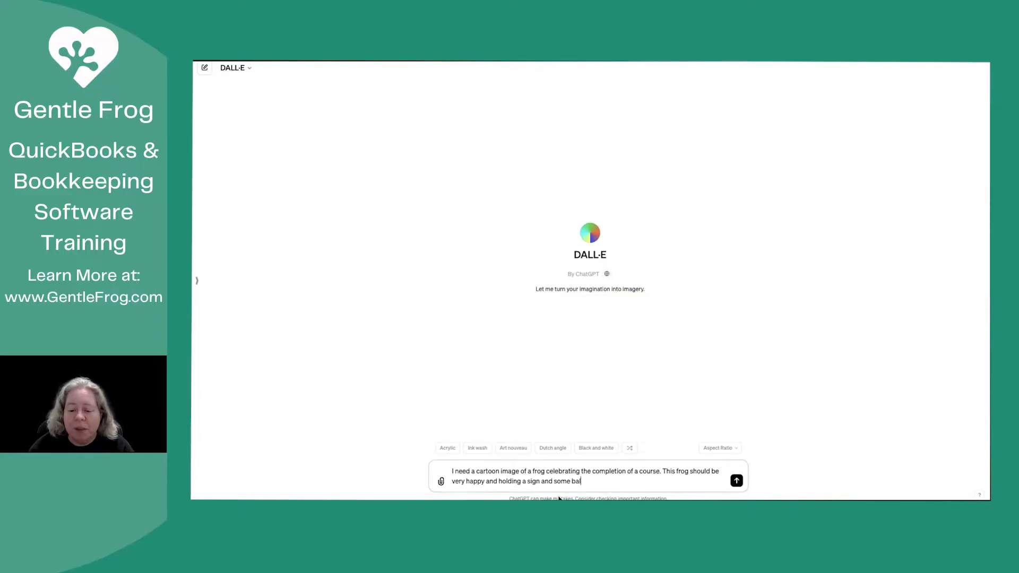
pyautogui.write('lons')
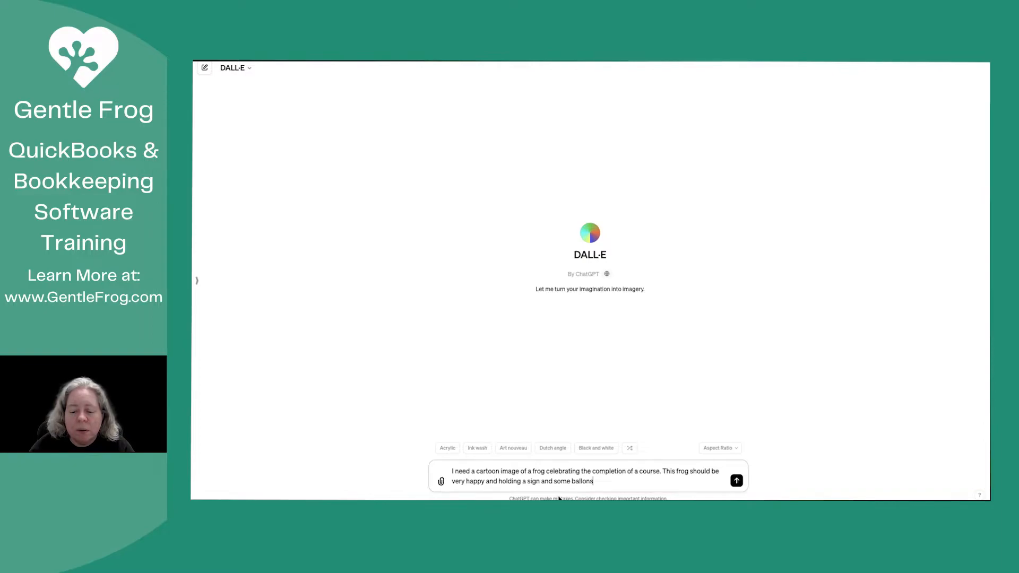
pyautogui.click(736, 481)
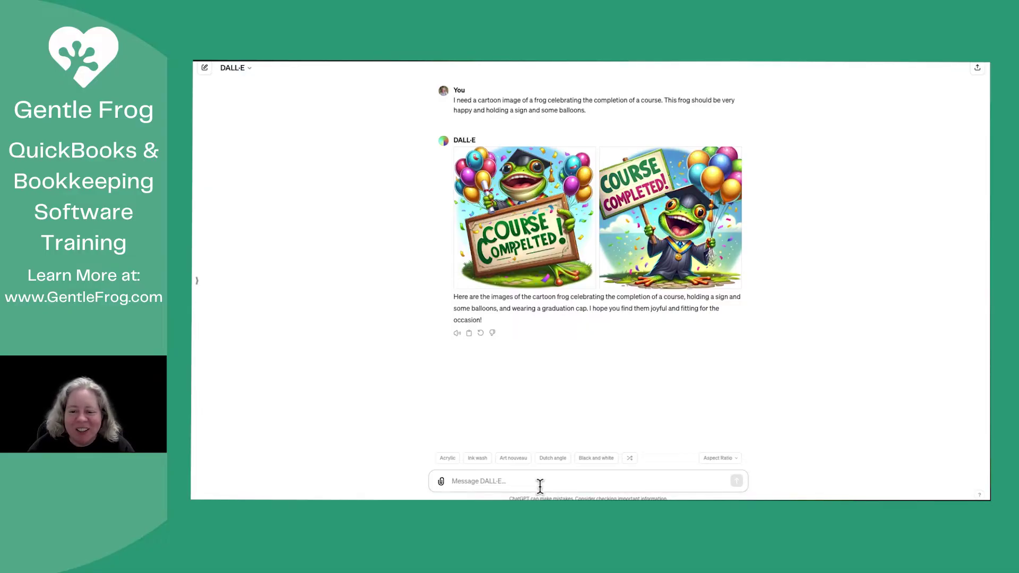
# - Ask DALL-E to rework the right frog to look more childlike and less scary
pyautogui.write('Can you rework')
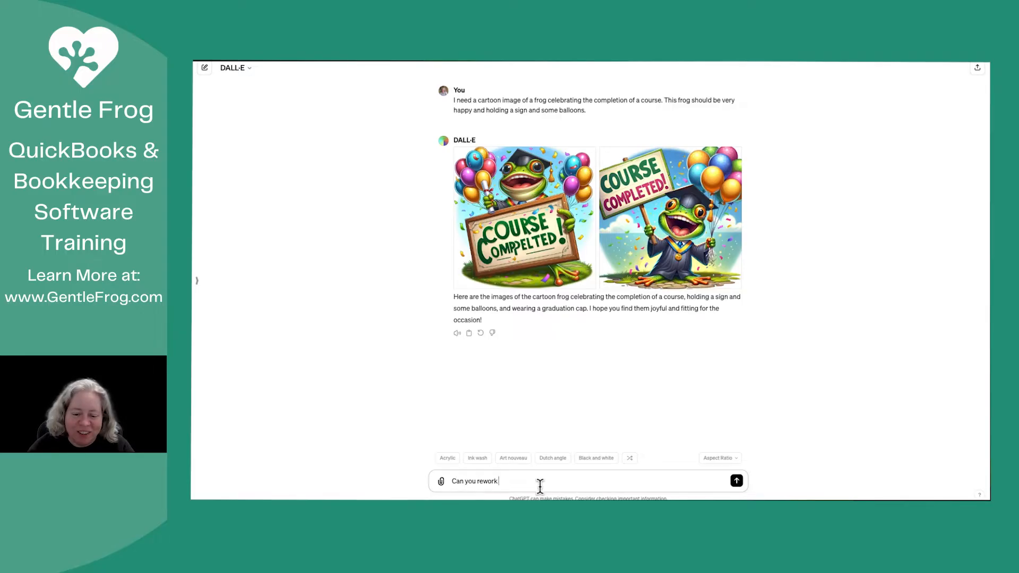
pyautogui.write('the right frog to be more child')
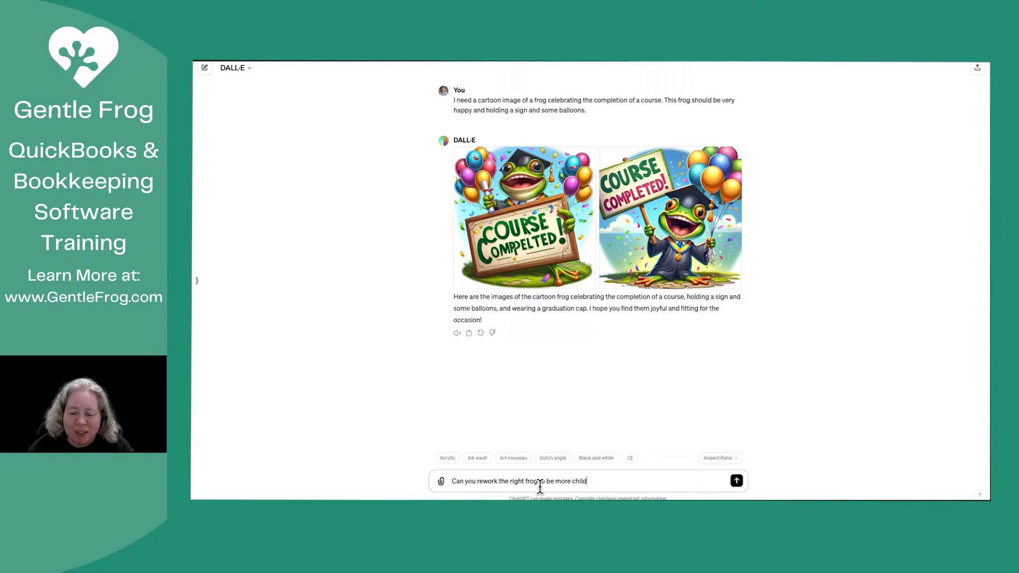
pyautogui.write('like and less sc')
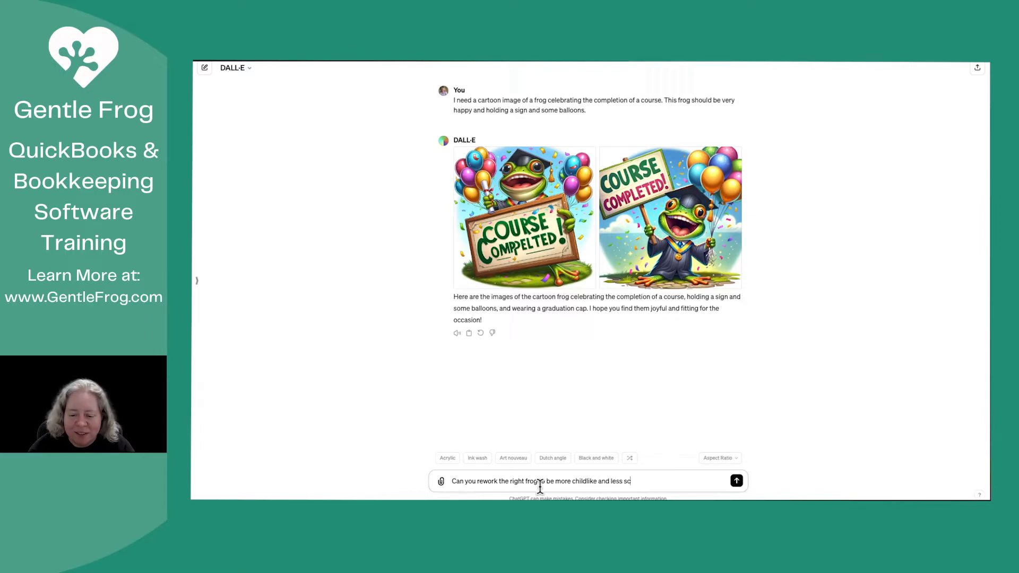
pyautogui.click(735, 481)
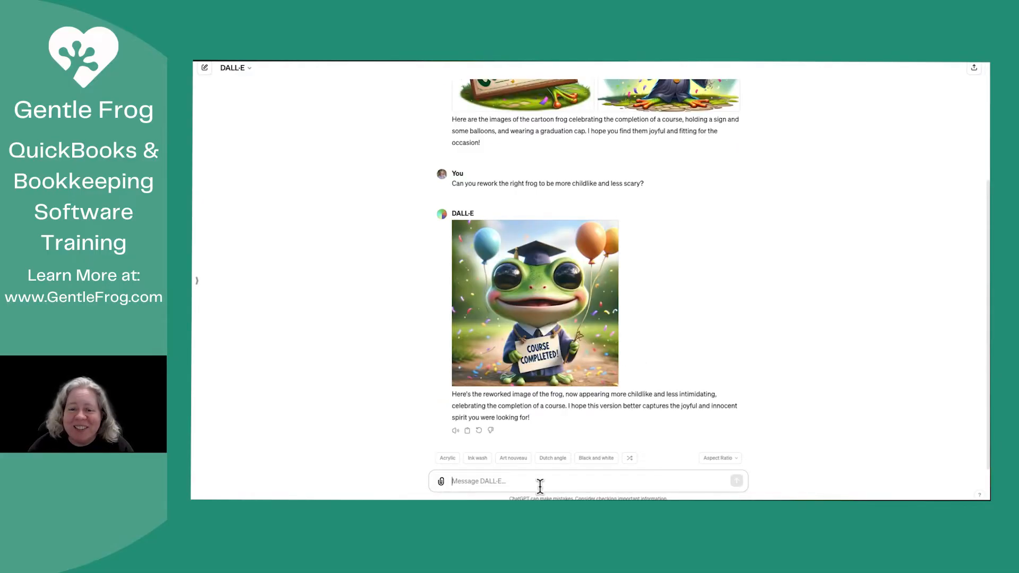
# - Ask DALL-E to replace the alien-looking eyes with gooey puppy dog eyes
pyautogui.write('Can')
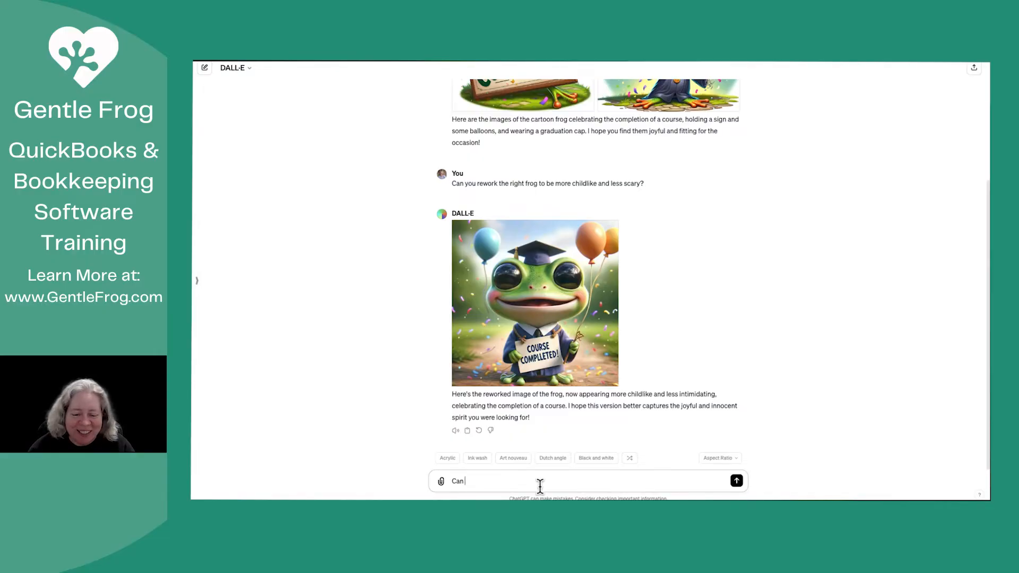
pyautogui.write('you replace the eye')
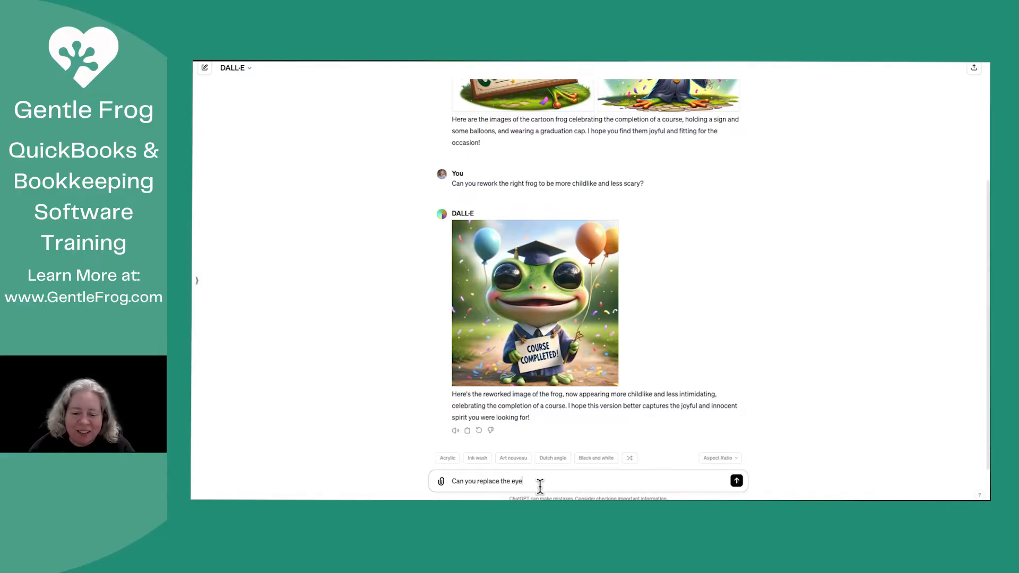
pyautogui.write('s, the')
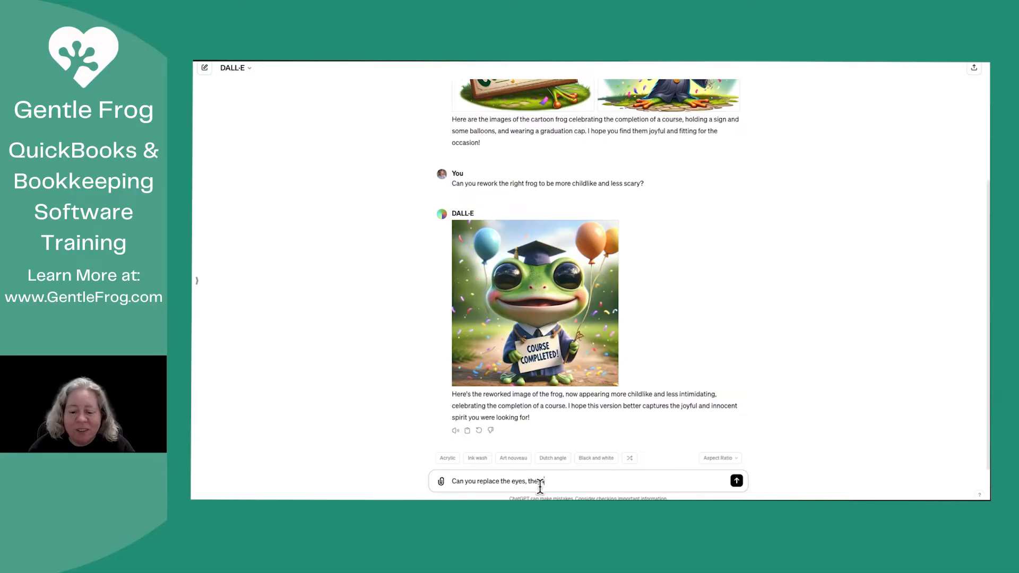
pyautogui.write('ook like a')
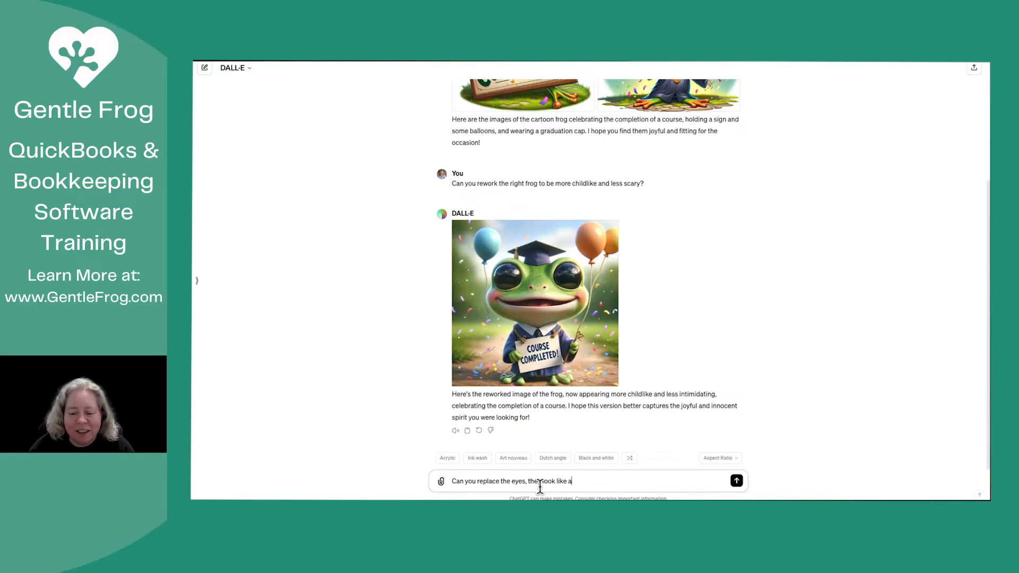
pyautogui.write('lien eyes.')
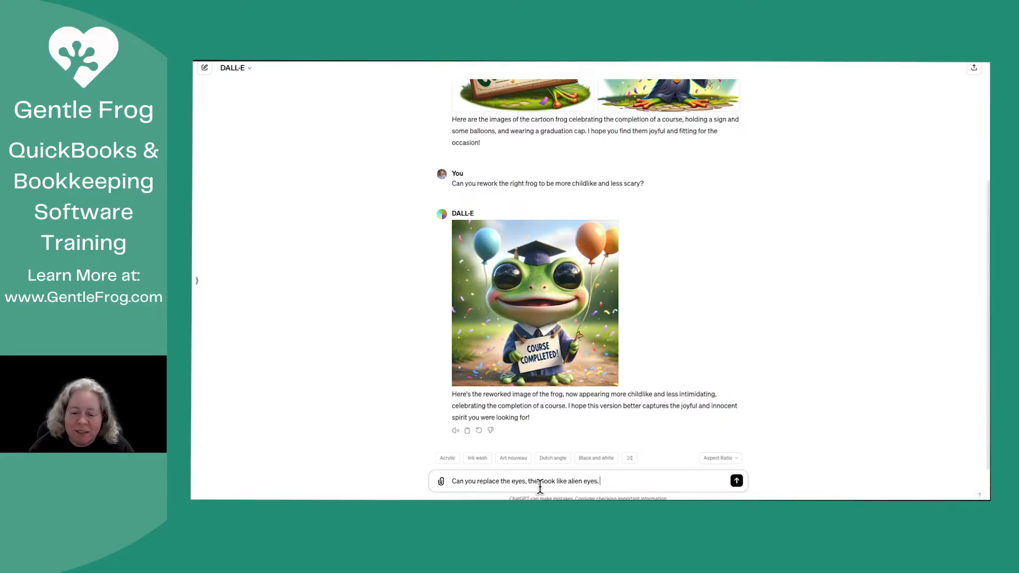
pyautogui.write('Maybe use goo')
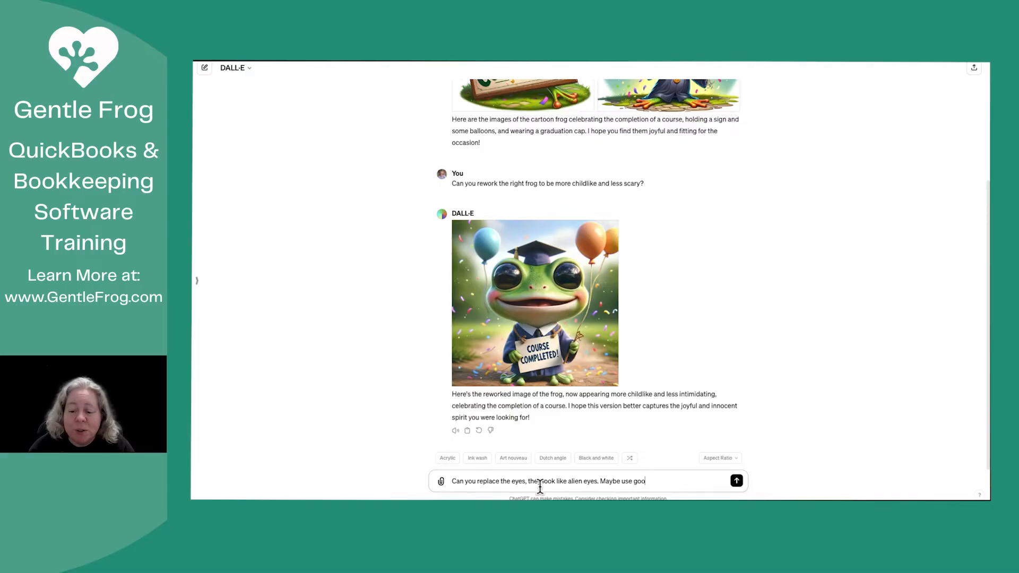
pyautogui.write('y puppy do')
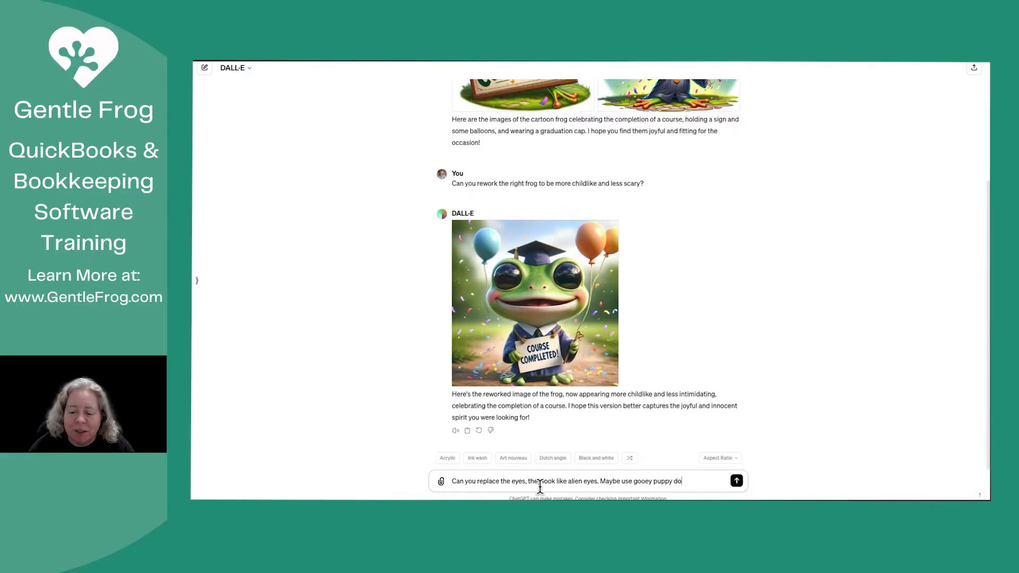
pyautogui.click(736, 480)
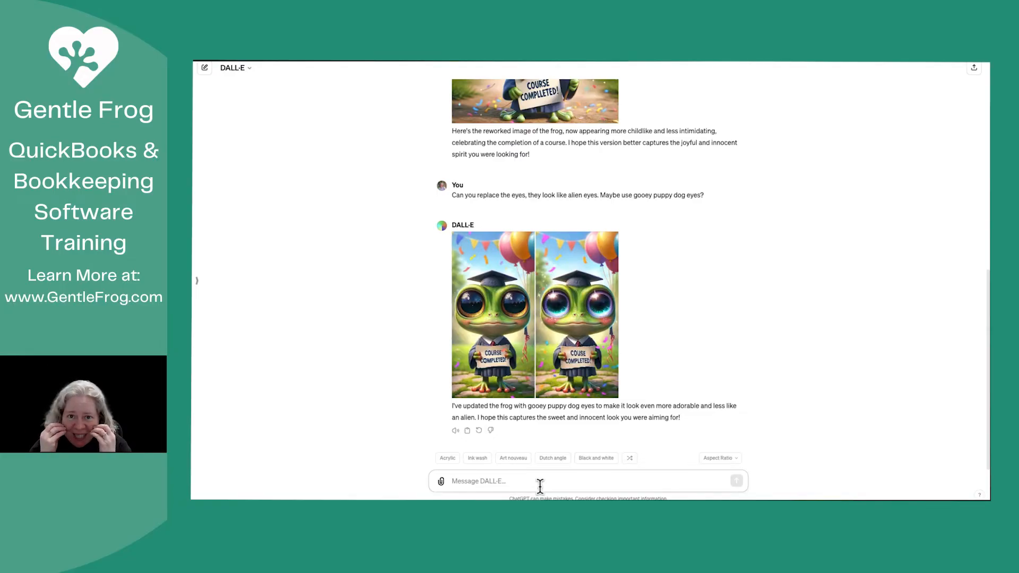
# - Send 'Thanks!' to DALL-E
pyautogui.write('Tha')
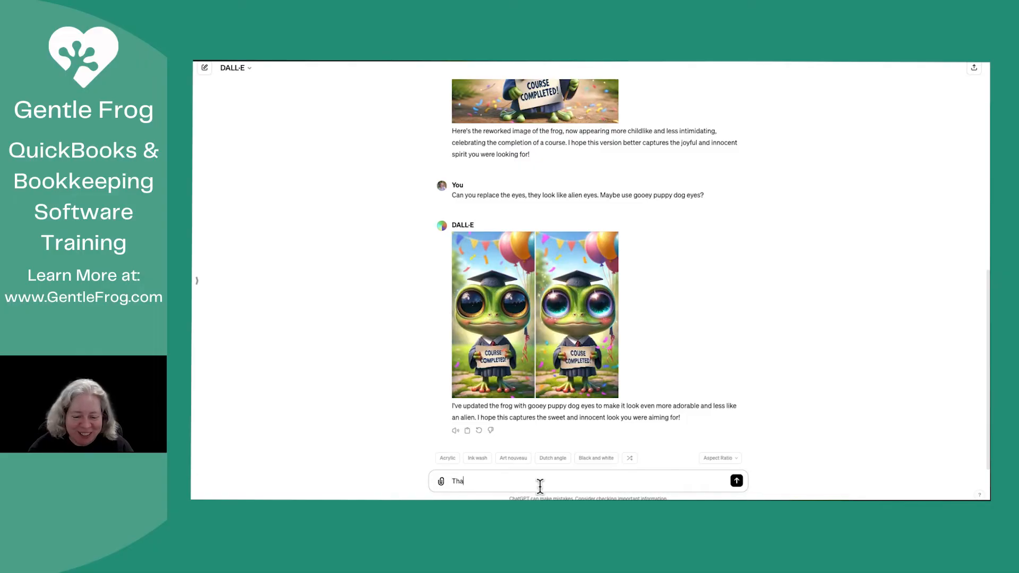
pyautogui.press('Return')
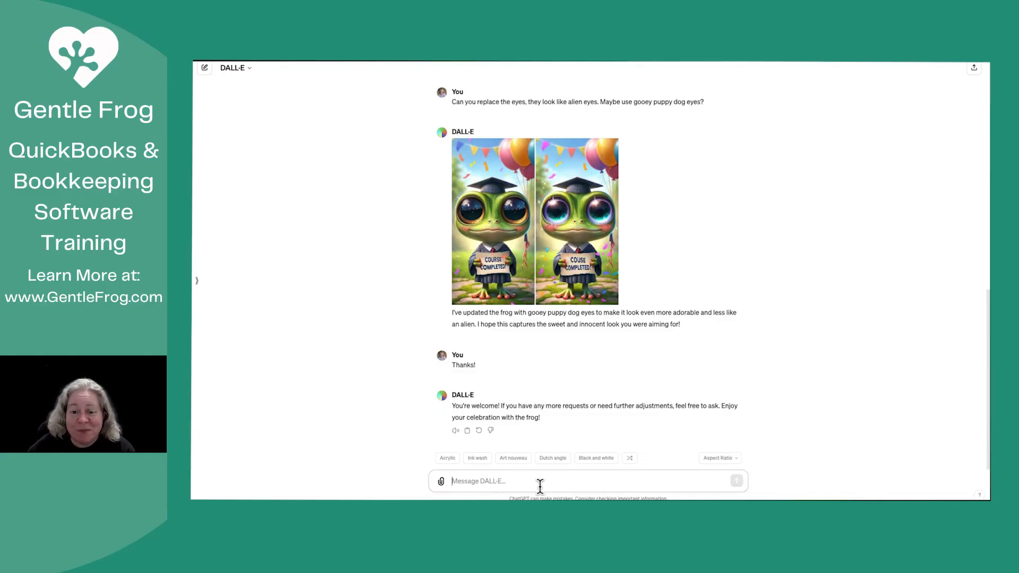
pyautogui.moveTo(648, 175)
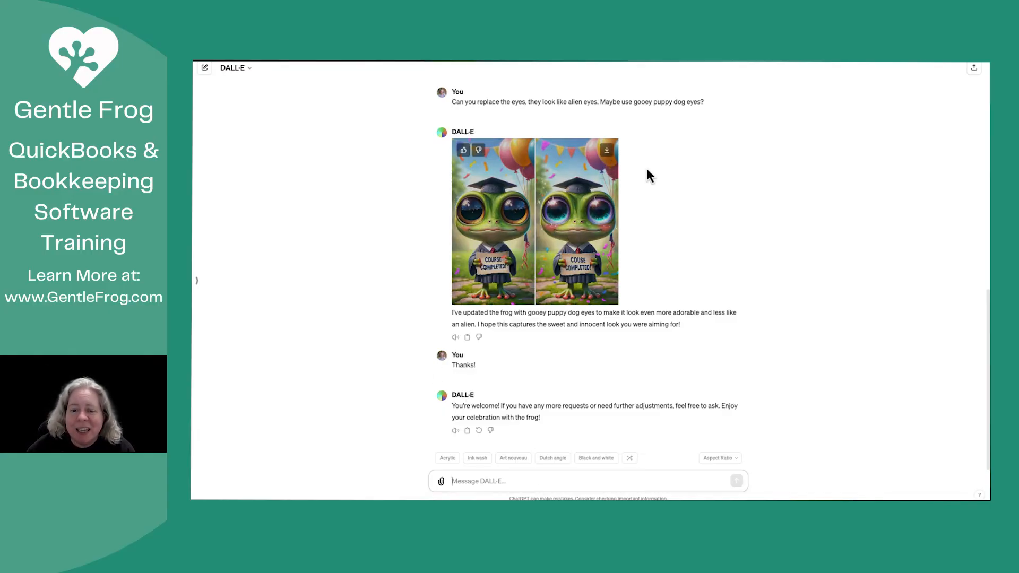
pyautogui.moveTo(694, 188)
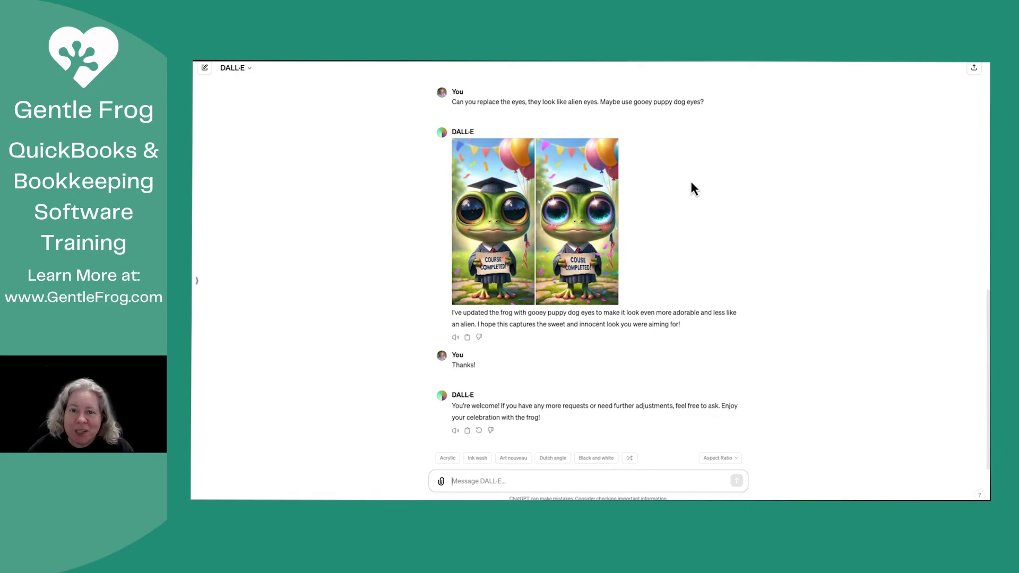